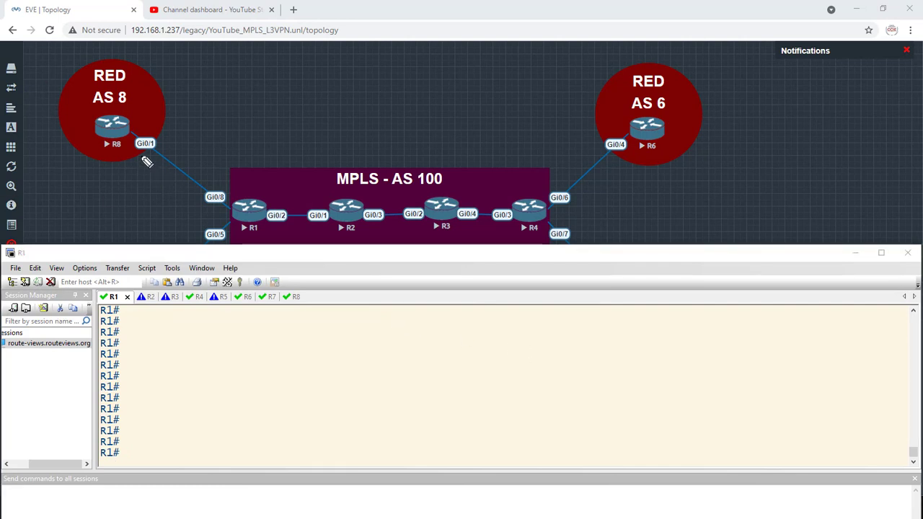
{"action": "mouse_move", "coordinate": [145, 142]}
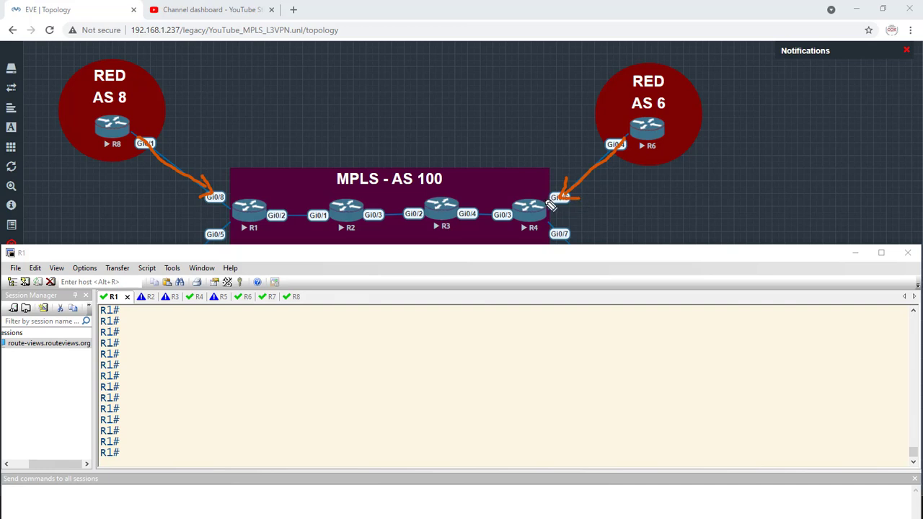
{"action": "mouse_move", "coordinate": [480, 180]}
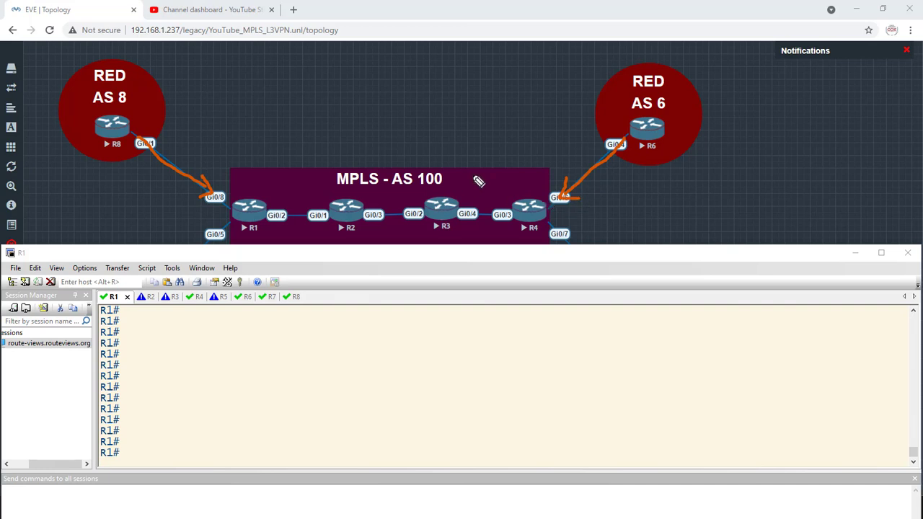
{"action": "mouse_move", "coordinate": [193, 107]}
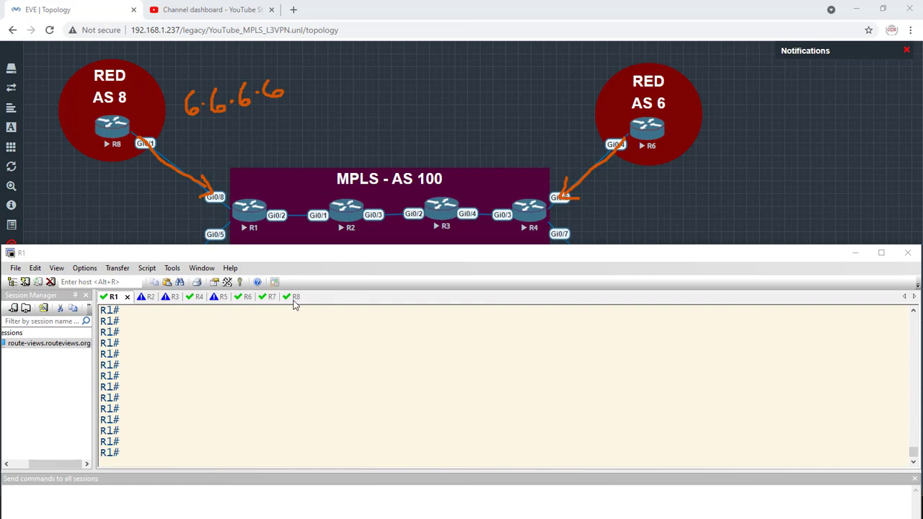
On R8, add static route 6.6.6.6 255.255.255.255 via 10.1.8.1 in config mode
{"action": "left_click", "coordinate": [284, 296]}
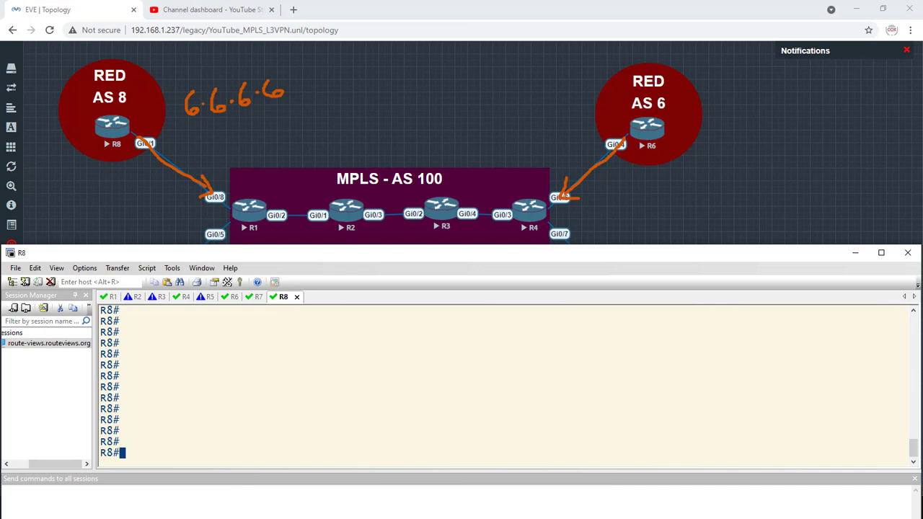
{"action": "type", "text": "conf t"}
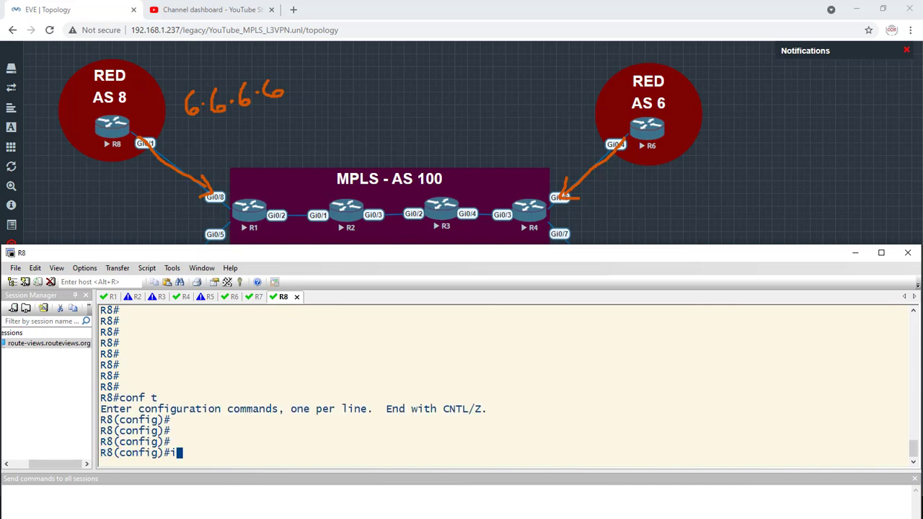
{"action": "type", "text": "p route 6.6.6.6 255"}
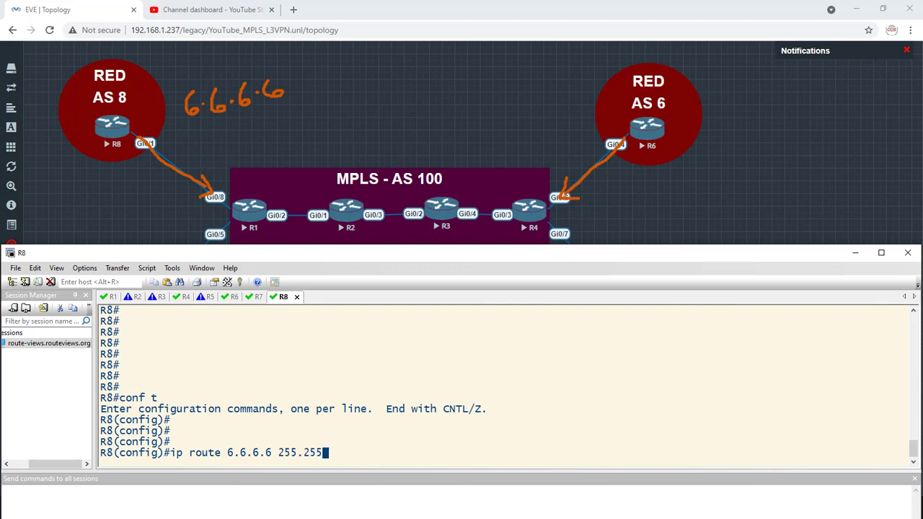
{"action": "type", "text": ".255.255"}
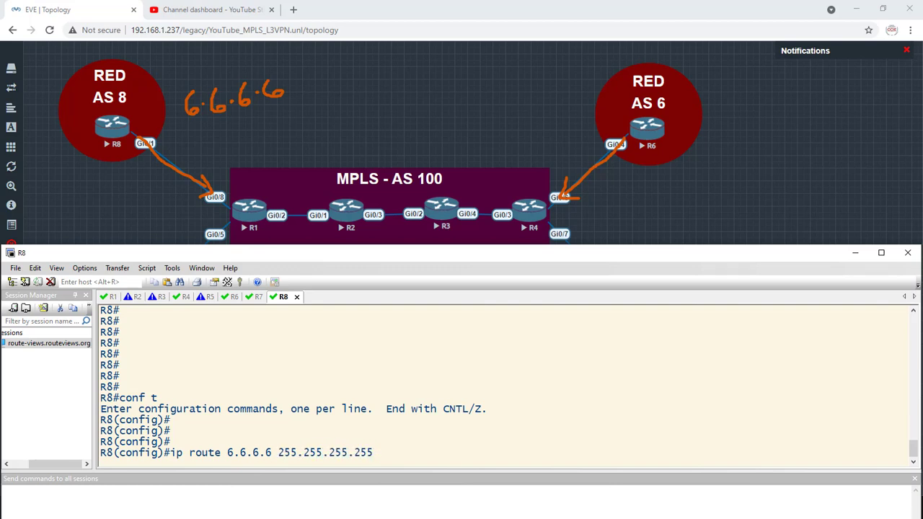
{"action": "type", "text": "10.1.8"}
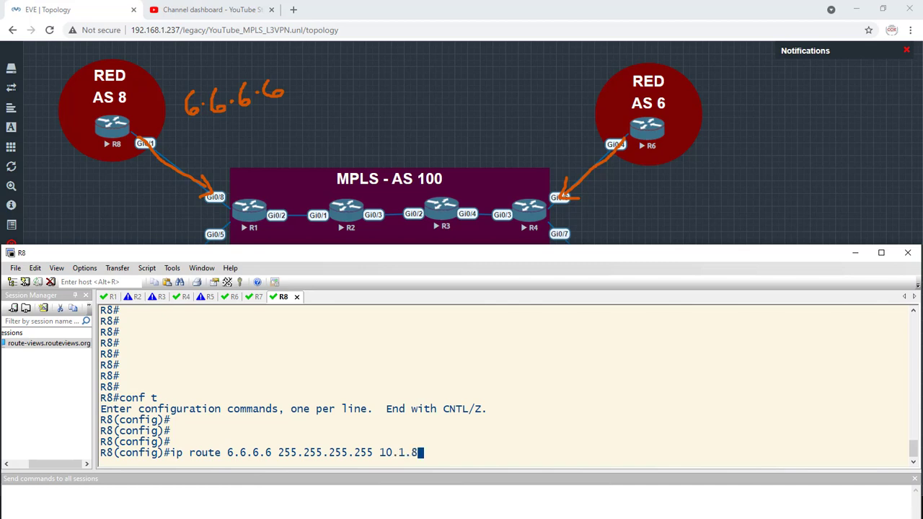
{"action": "key", "text": "Return"}
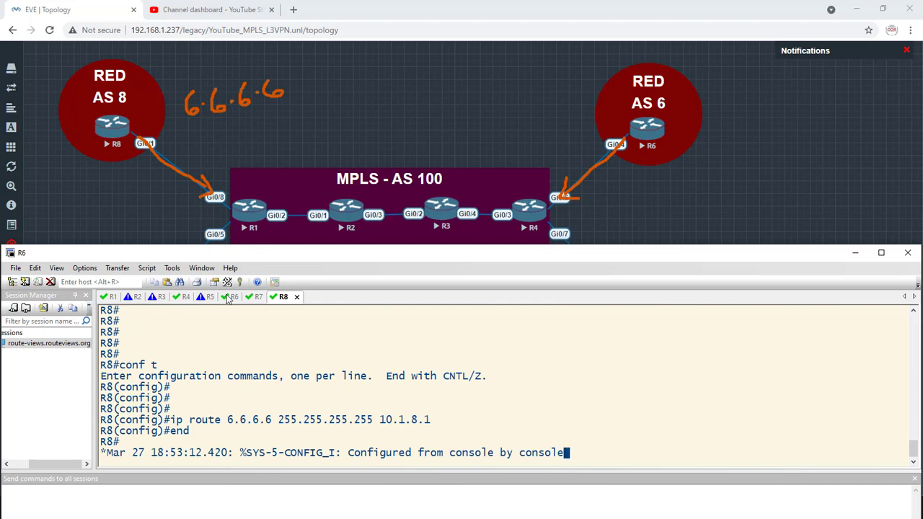
On R6, enter ip route 8.8.8.8 255.255.255.255 toward next hop 10.4.6.4
{"action": "left_click", "coordinate": [234, 297]}
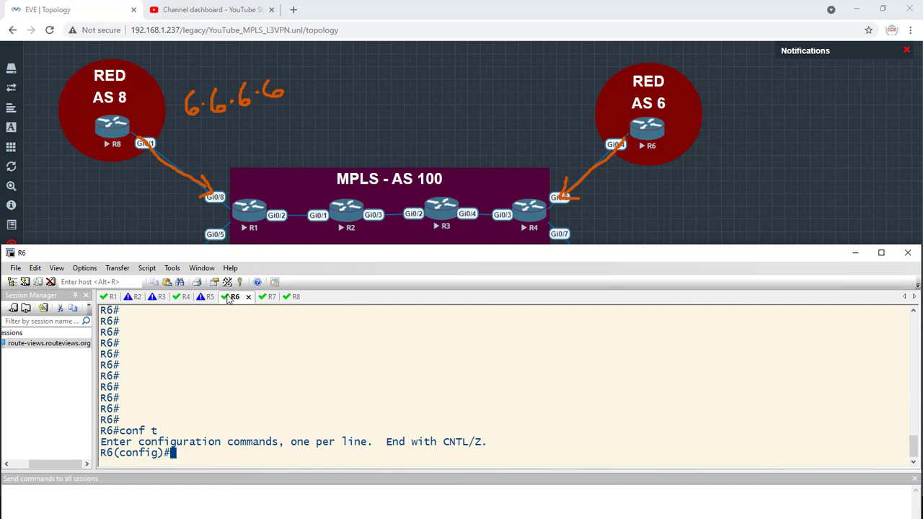
{"action": "type", "text": "ip route"}
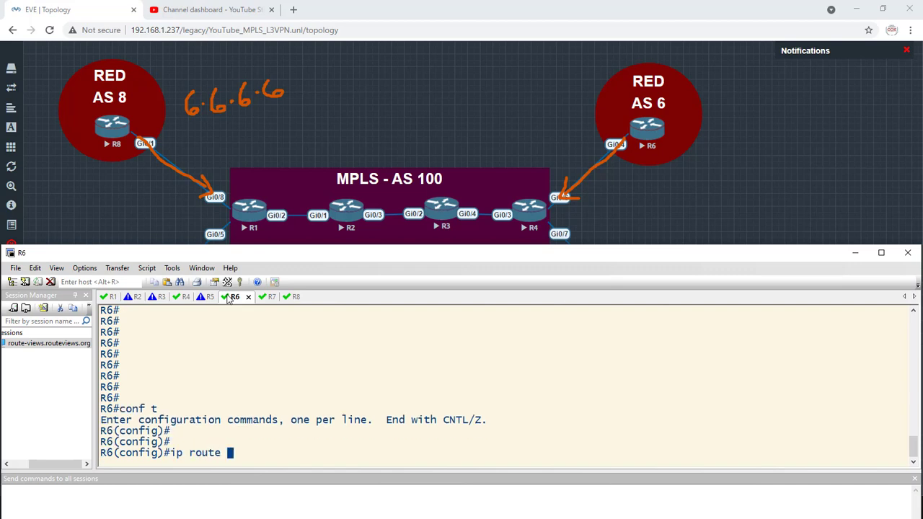
{"action": "type", "text": "8.8.8.8"}
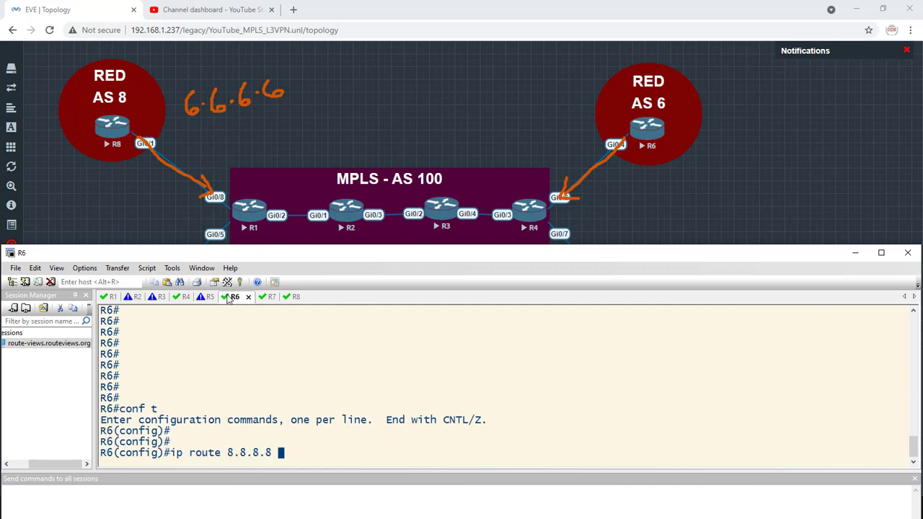
{"action": "type", "text": "255.255.255"}
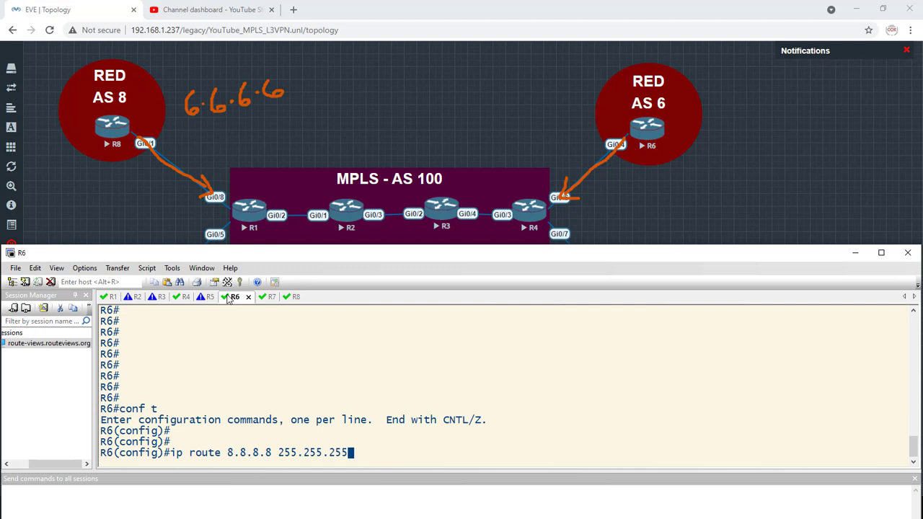
{"action": "type", "text": ".255 1"}
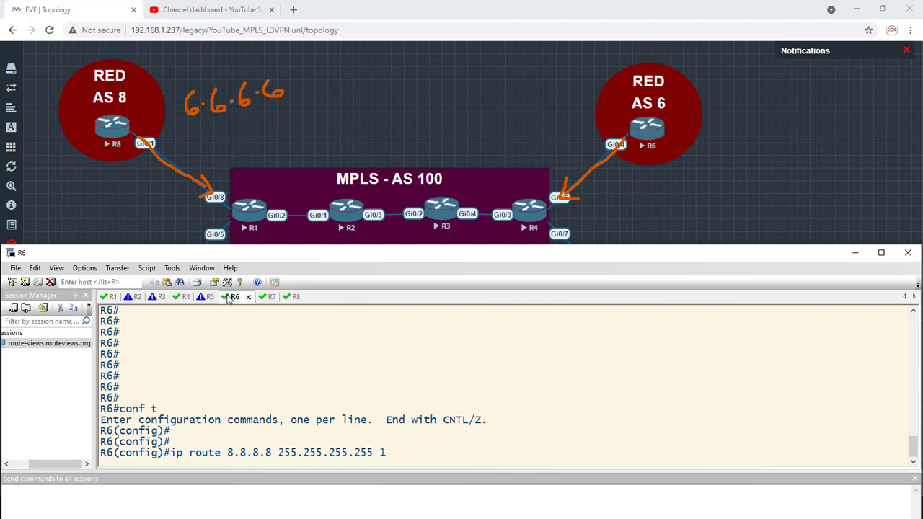
{"action": "type", "text": "0.4.6.4"}
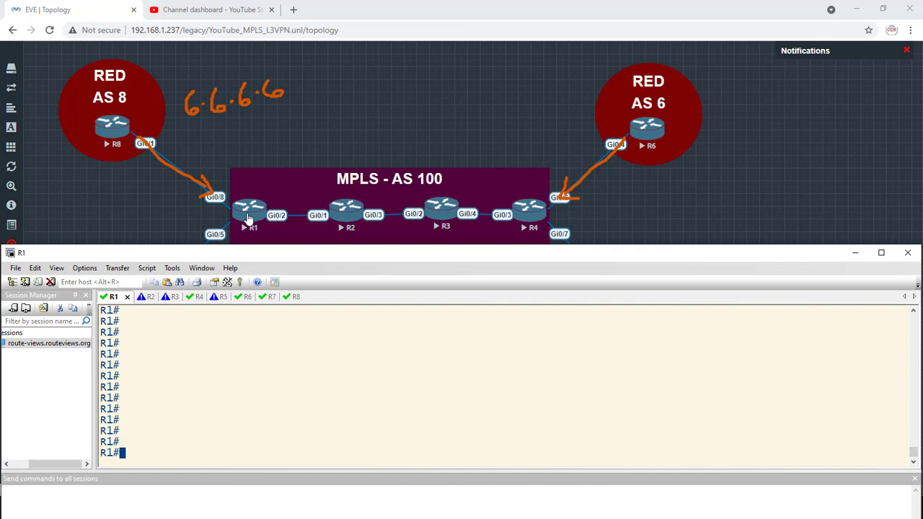
{"action": "mouse_move", "coordinate": [213, 451]}
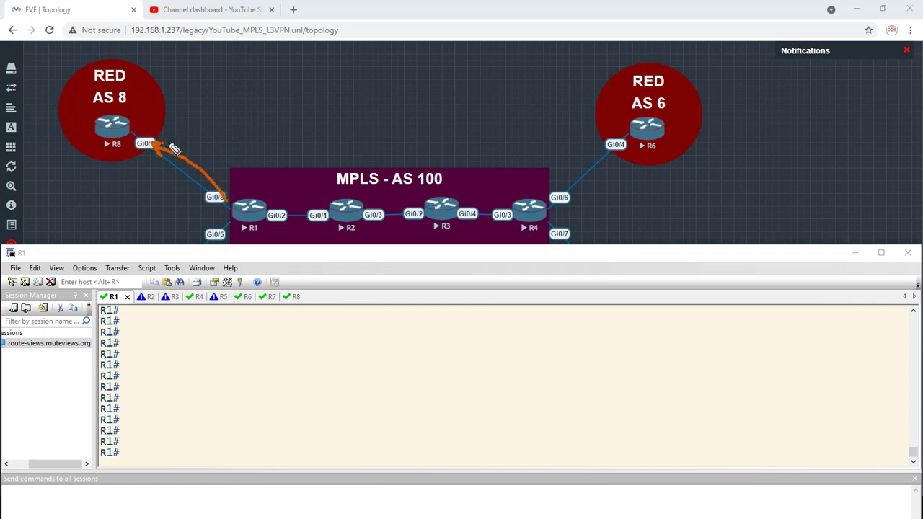
{"action": "mouse_move", "coordinate": [160, 218]}
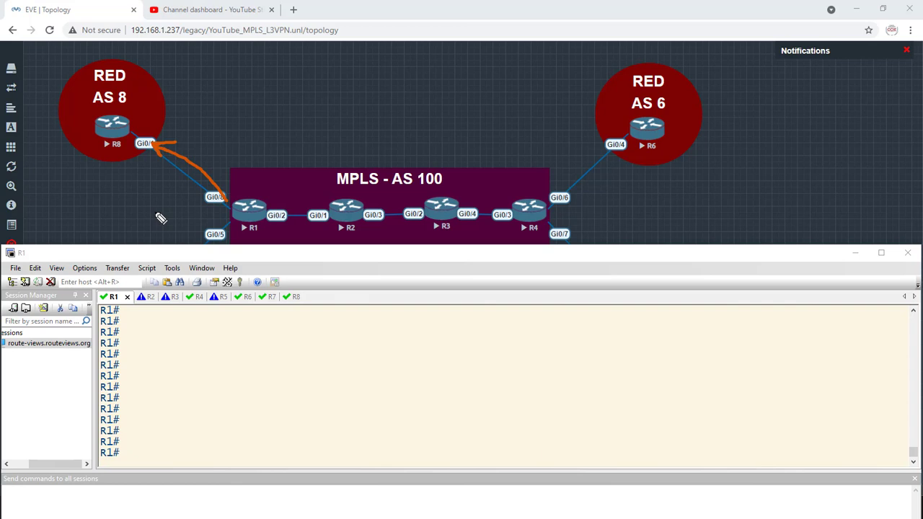
{"action": "mouse_move", "coordinate": [207, 194]}
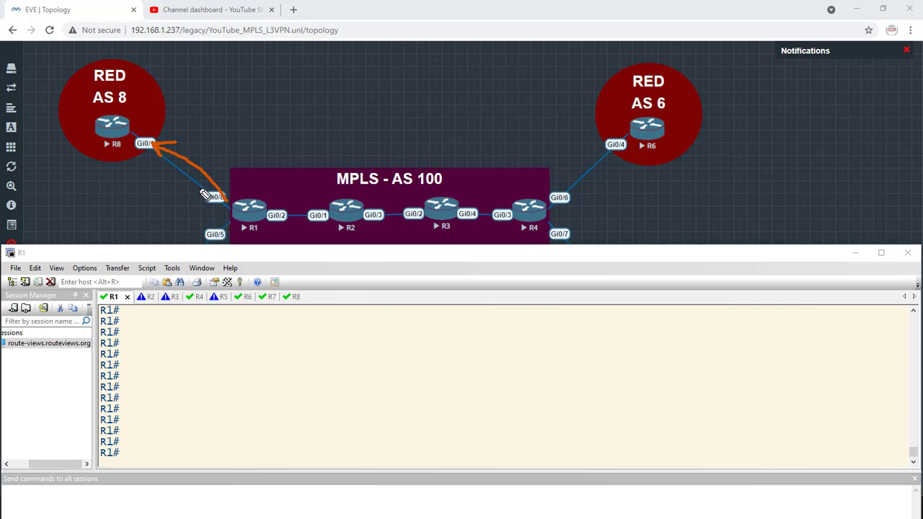
{"action": "mouse_move", "coordinate": [274, 196]}
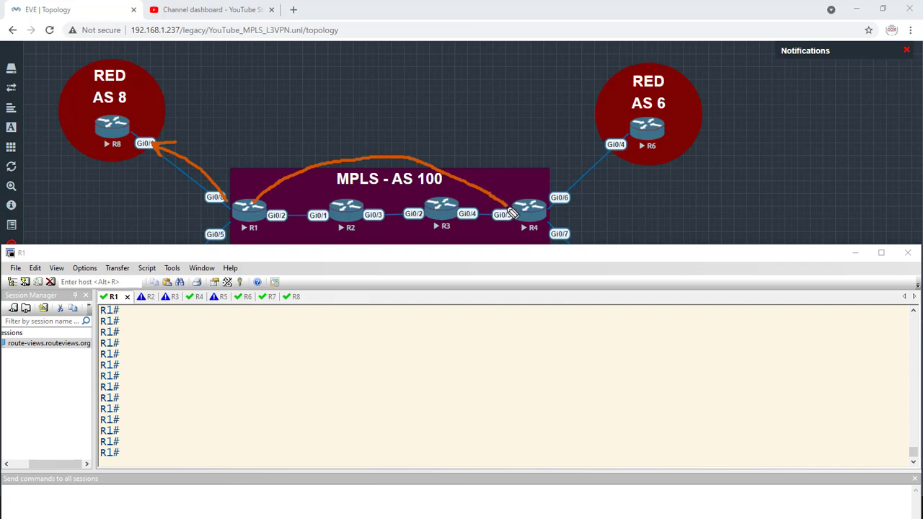
{"action": "mouse_move", "coordinate": [547, 210]}
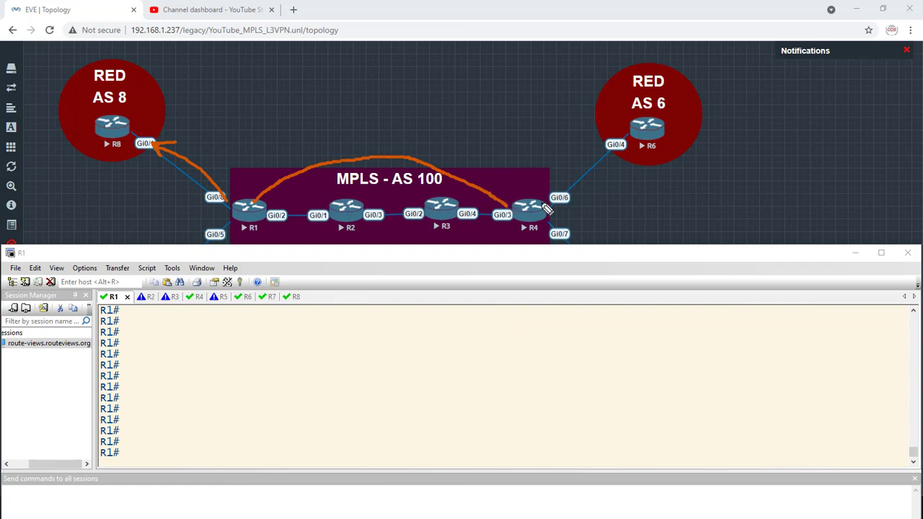
{"action": "mouse_move", "coordinate": [573, 188]}
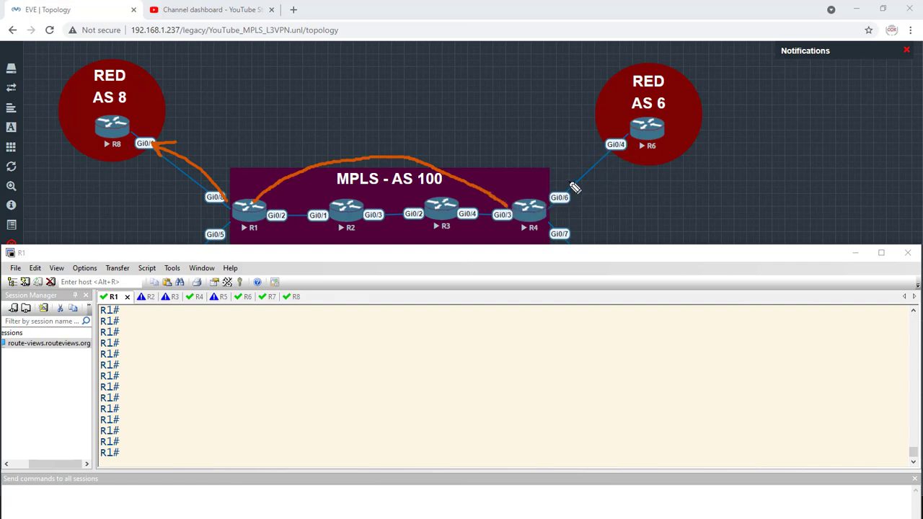
{"action": "mouse_move", "coordinate": [627, 169]}
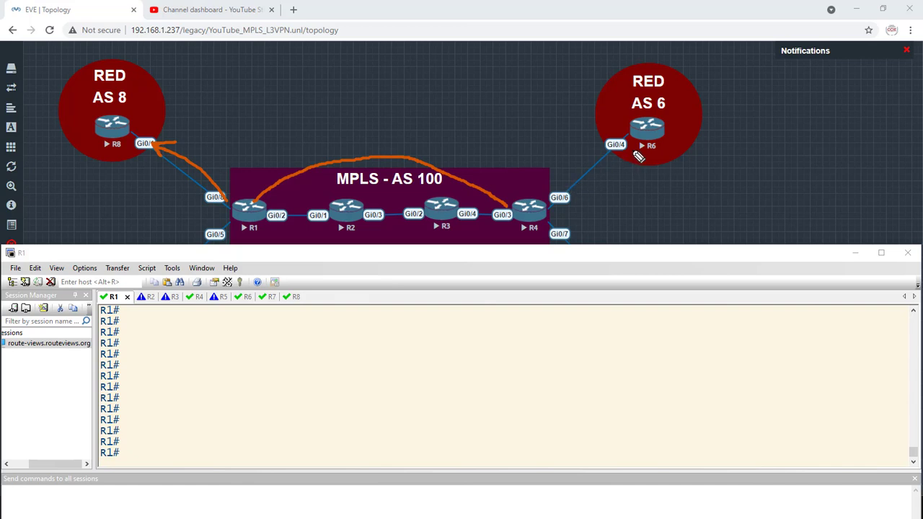
{"action": "mouse_move", "coordinate": [636, 162]}
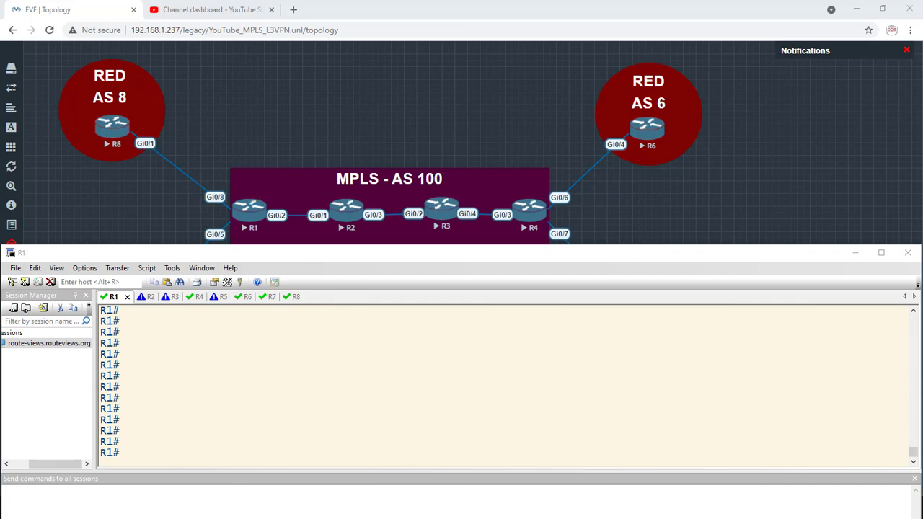
{"action": "mouse_move", "coordinate": [84, 268]}
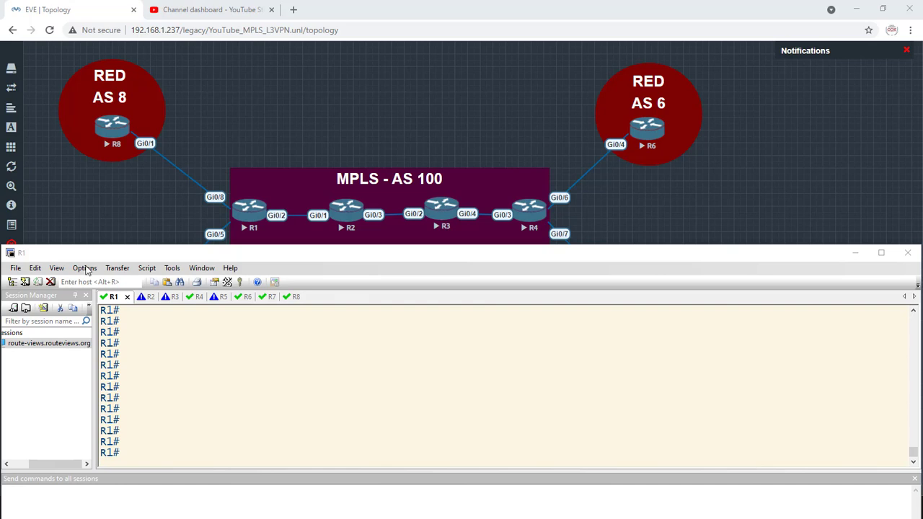
On R1, add VRF RED static route 8.8.8.8 255.255.255.255 via 10.1.8.8
{"action": "type", "text": "conf t"}
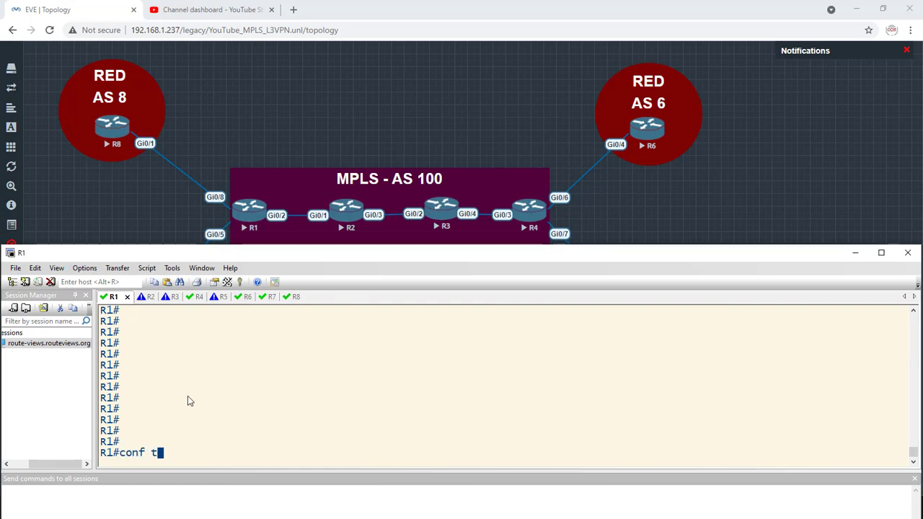
{"action": "type", "text": "ip route"}
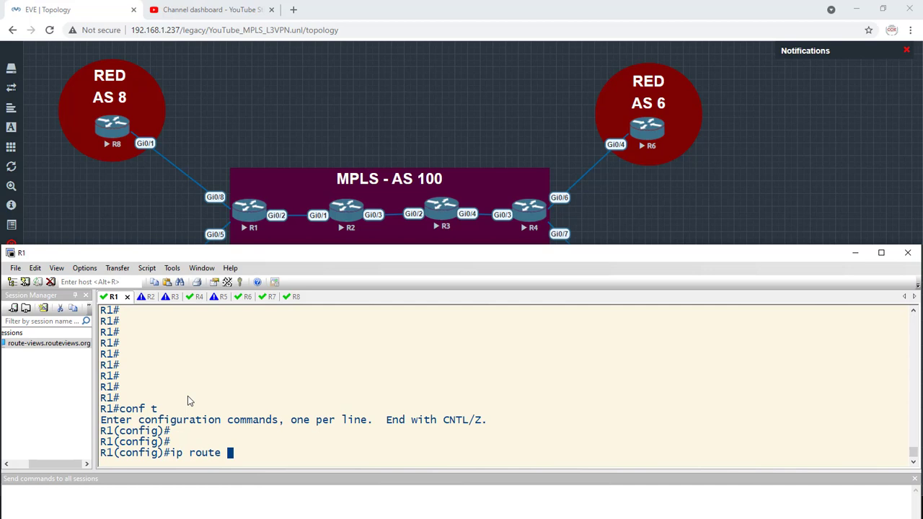
{"action": "type", "text": "vrf RED"}
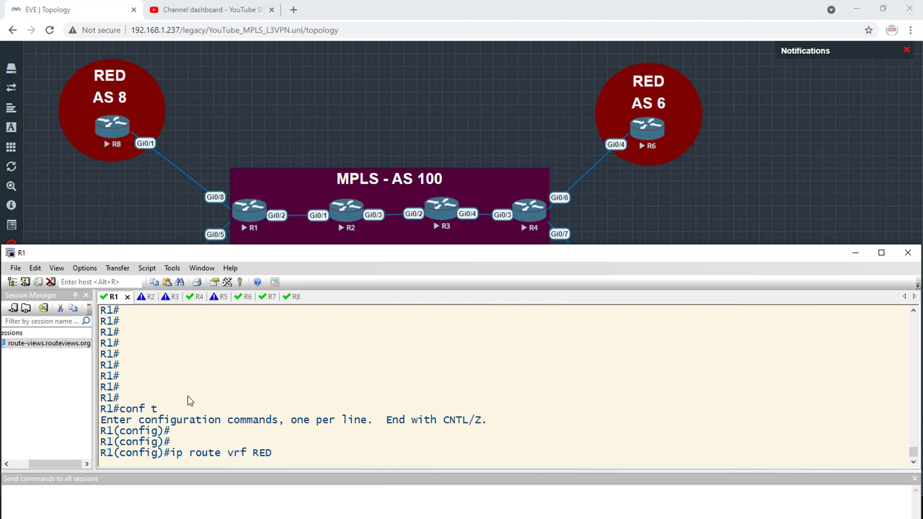
{"action": "type", "text": "8.8.8.8 255"}
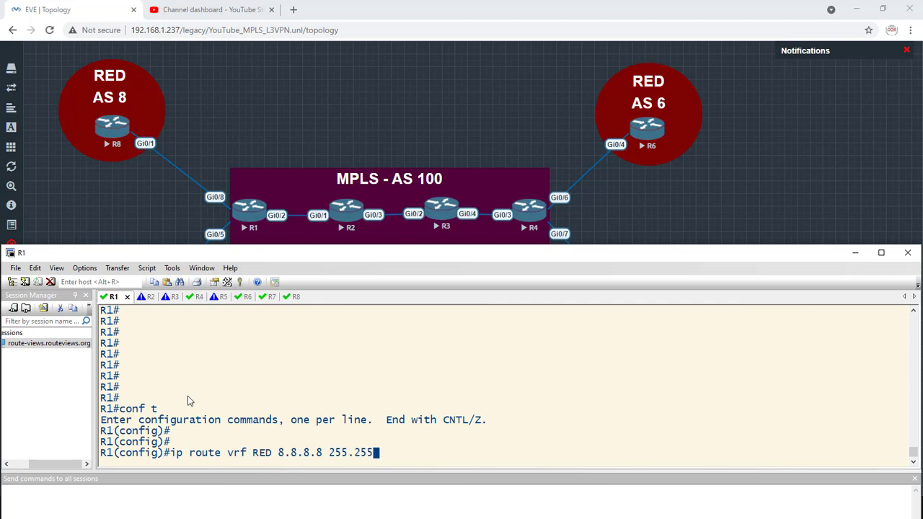
{"action": "type", "text": ".255.255"}
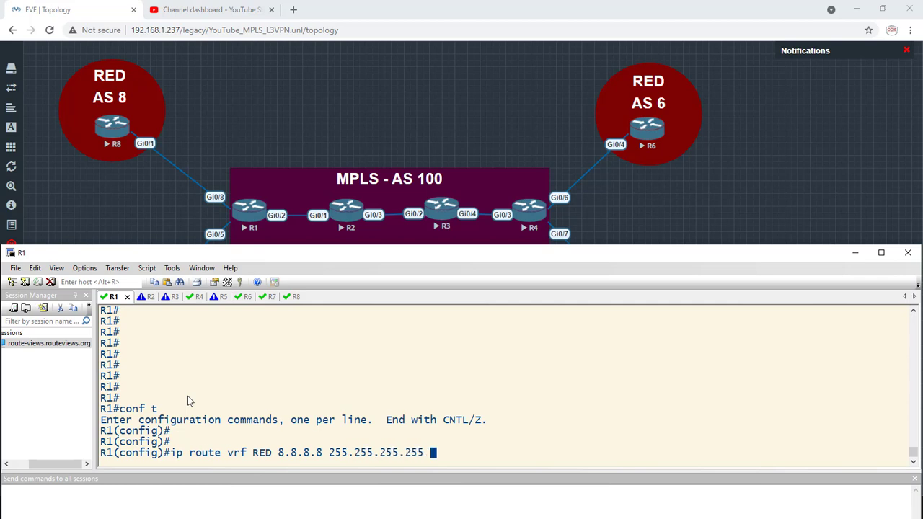
{"action": "type", "text": "10."}
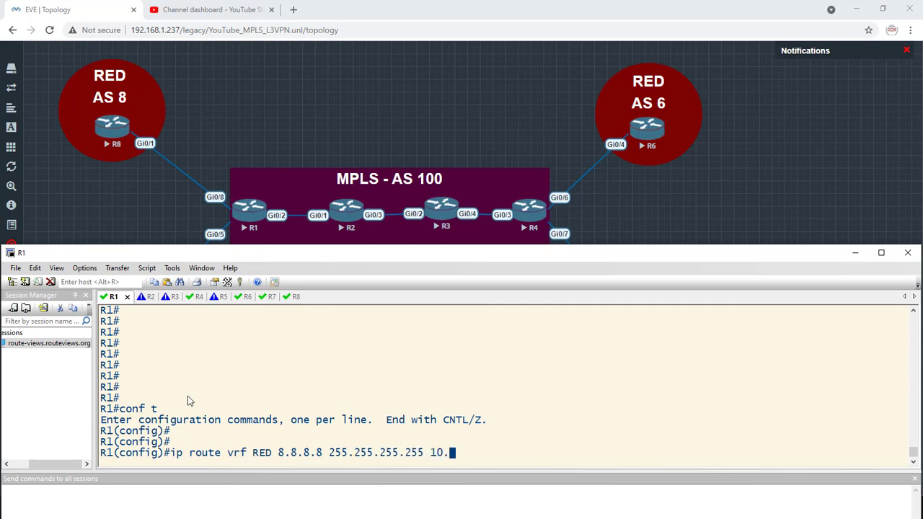
{"action": "type", "text": "1.8.8"}
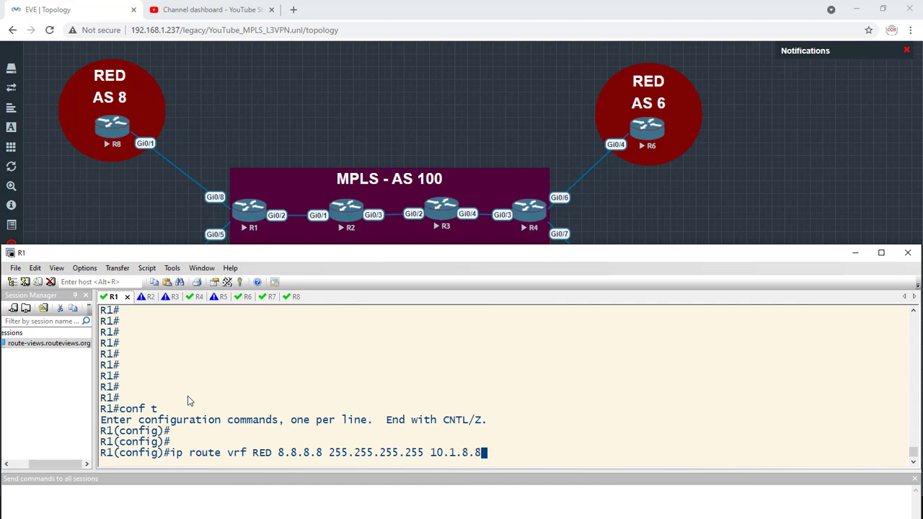
{"action": "key", "text": "Return"}
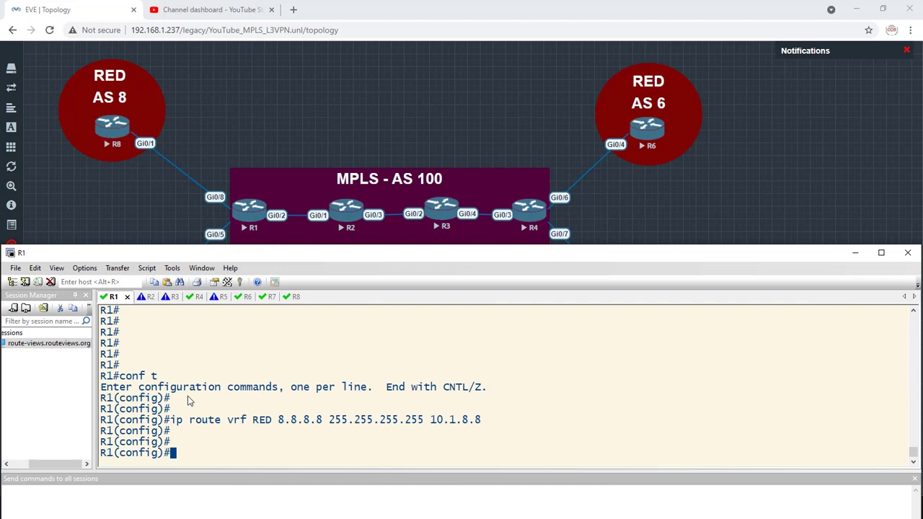
Enter router bgp 100 on R1 and review it with do sh run | s router bgp
{"action": "type", "text": "router bgp"}
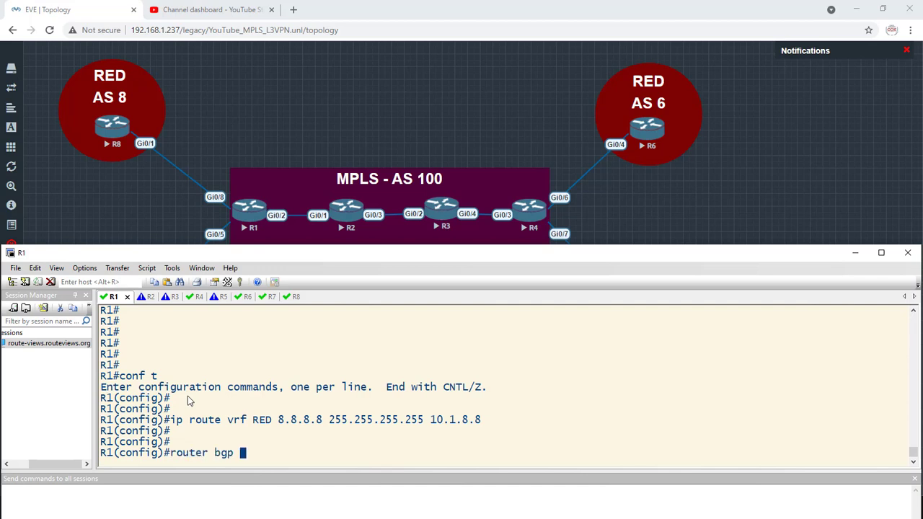
{"action": "key", "text": "Return"}
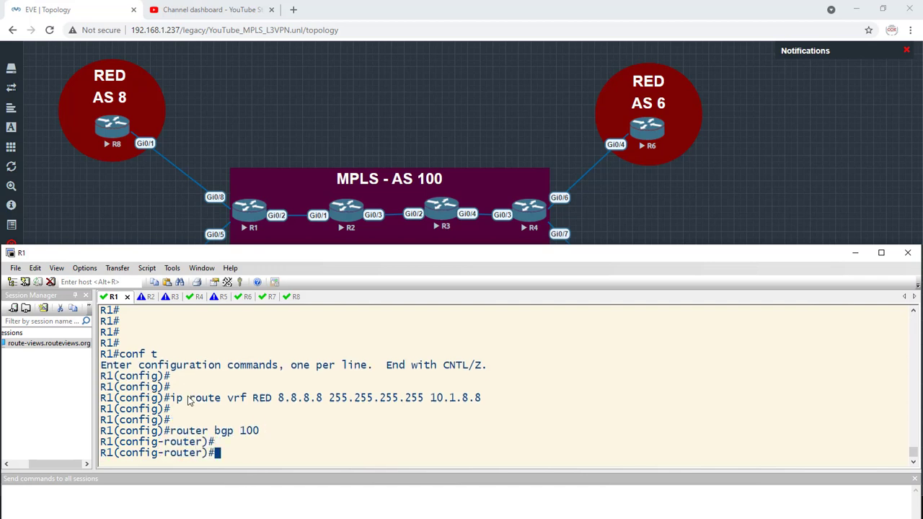
{"action": "type", "text": "do sh run"}
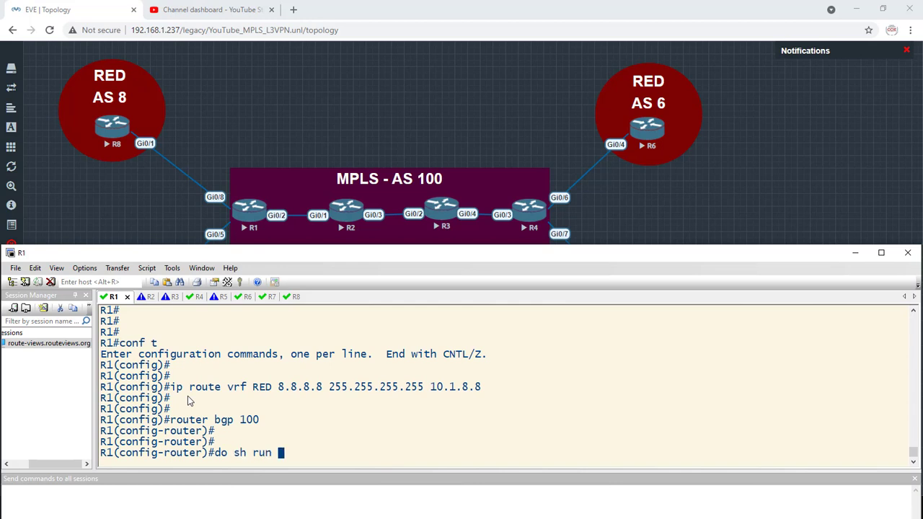
{"action": "type", "text": "| s router bgp"}
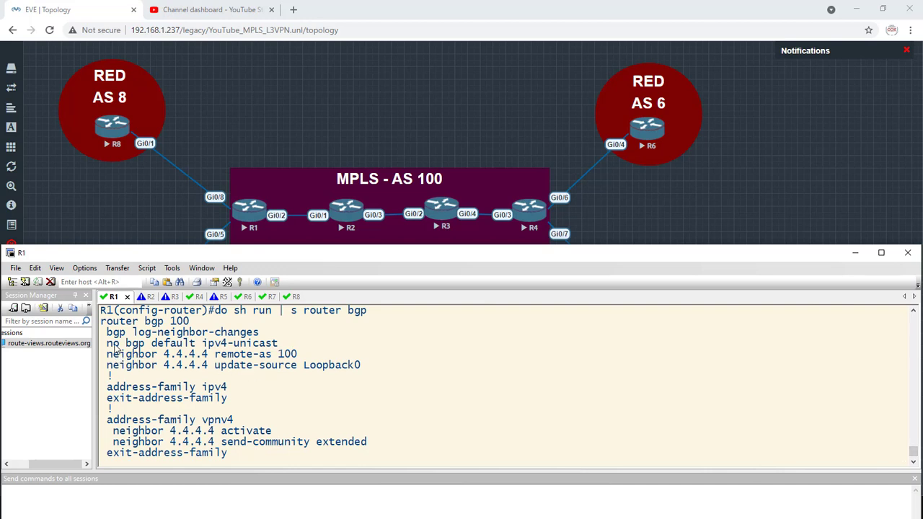
{"action": "double_click", "coordinate": [191, 342]}
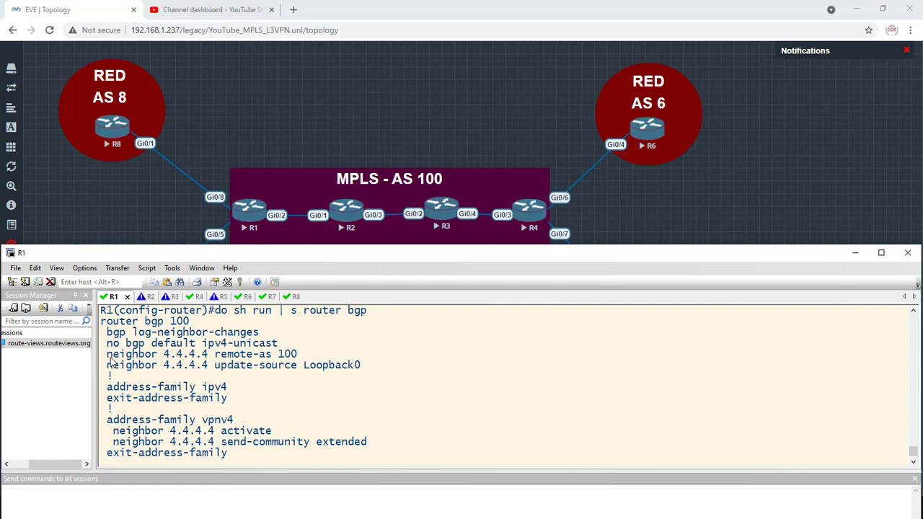
{"action": "double_click", "coordinate": [156, 355]}
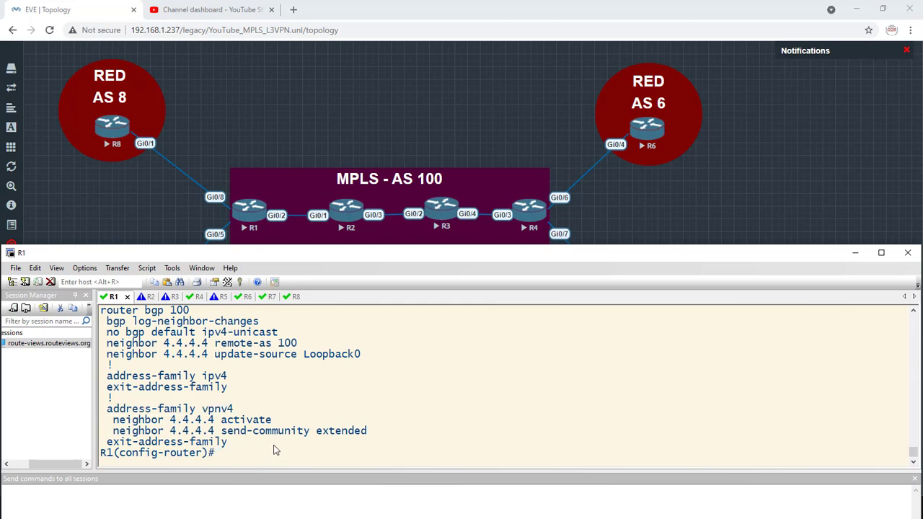
{"action": "key", "text": "Return"}
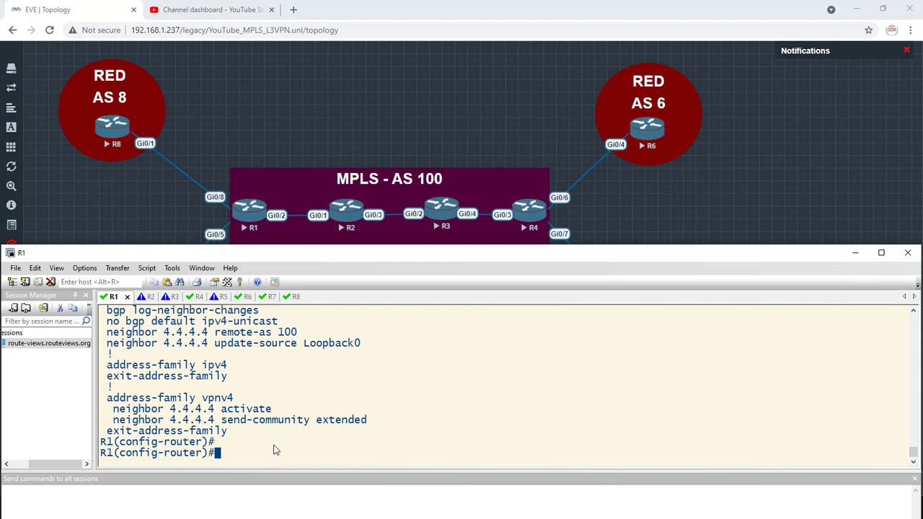
{"action": "key", "text": "Return"}
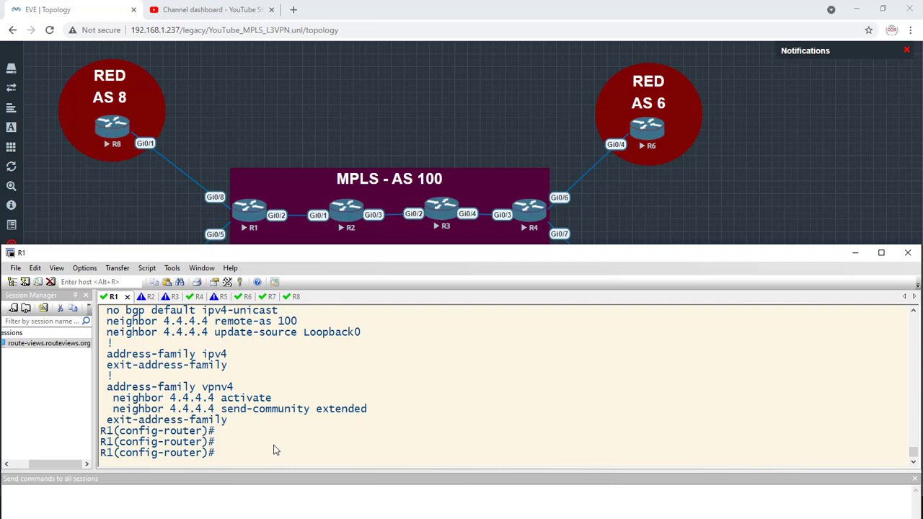
Under address-family ipv4 vrf RED on R1, redistribute static routes into BGP
{"action": "type", "text": "address-family ipv4"}
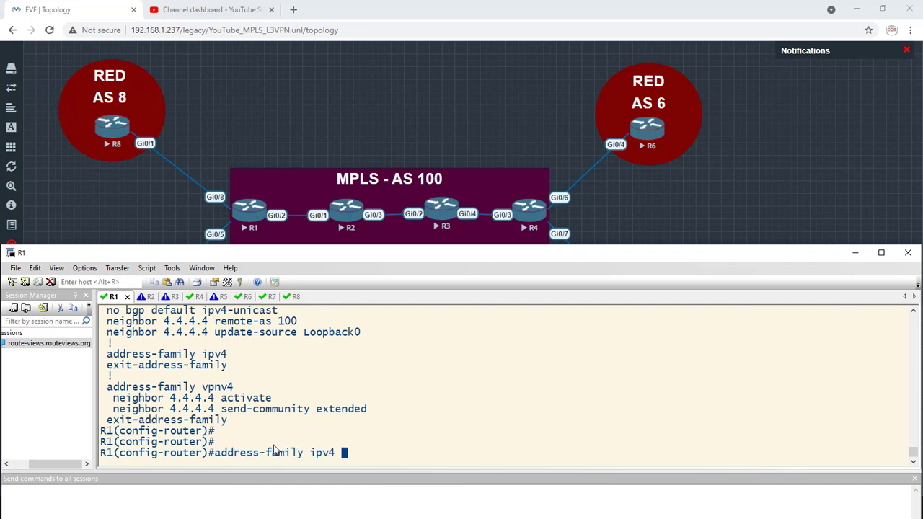
{"action": "type", "text": "vrf RED"}
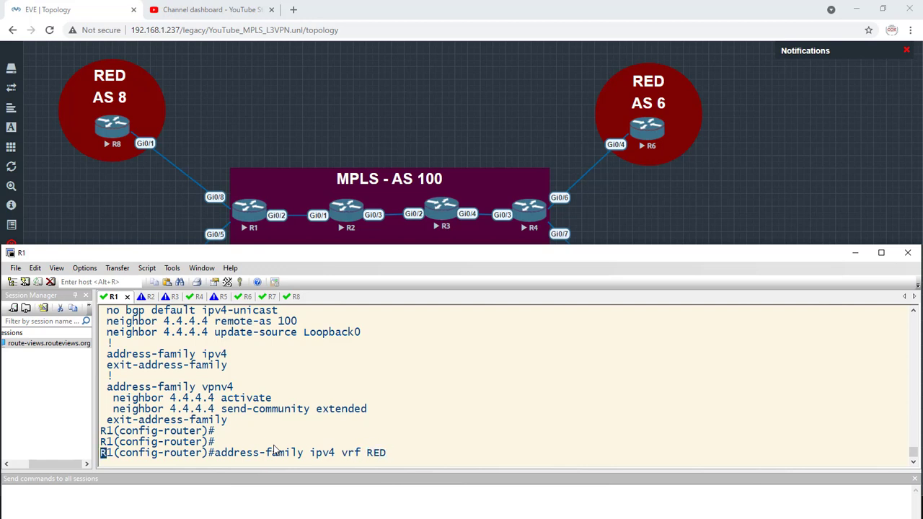
{"action": "type", "text": "redistr"}
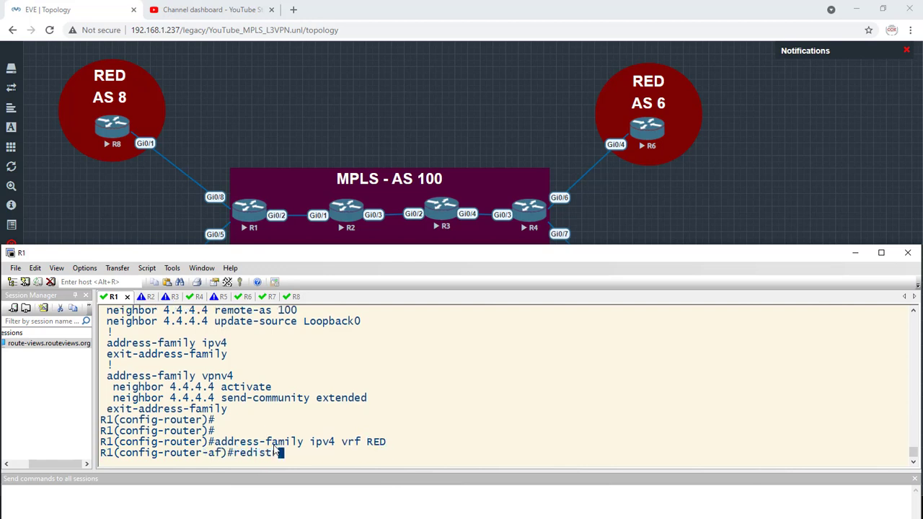
{"action": "type", "text": "ribute stati"}
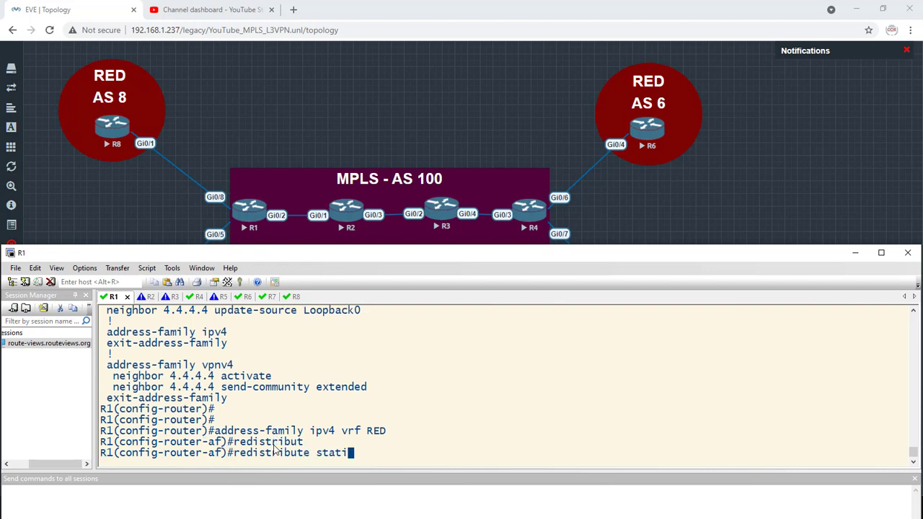
{"action": "key", "text": "Return"}
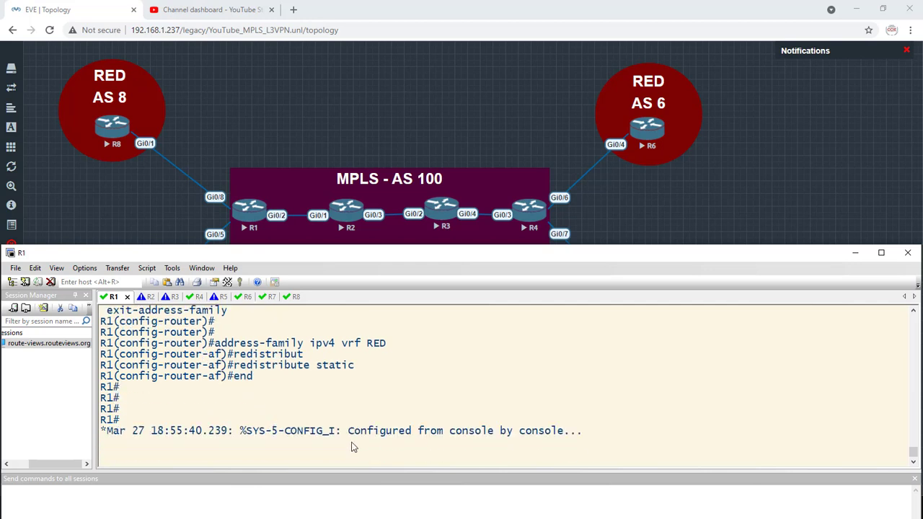
{"action": "type", "text": "sho"}
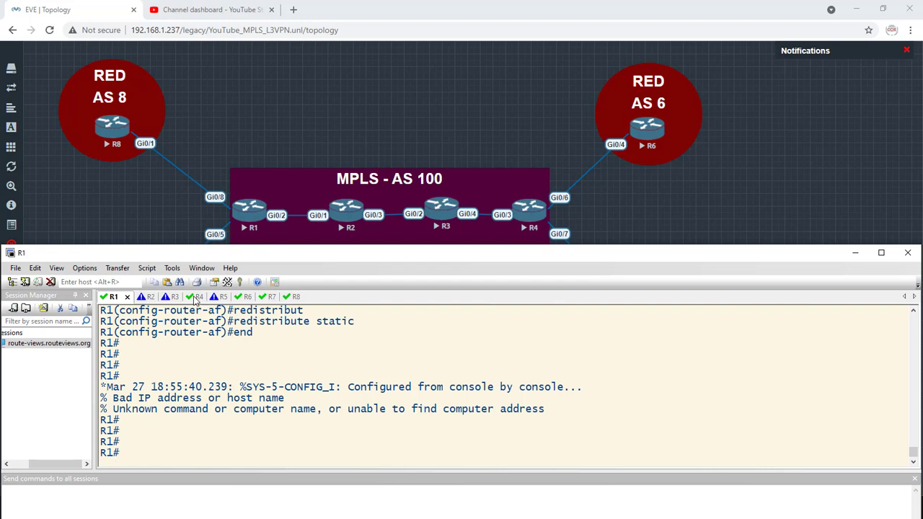
On R4, run show bgp vpnv4 unicast all to confirm 8.8.8.8/32 from 1.1.1.1
{"action": "left_click", "coordinate": [186, 297]}
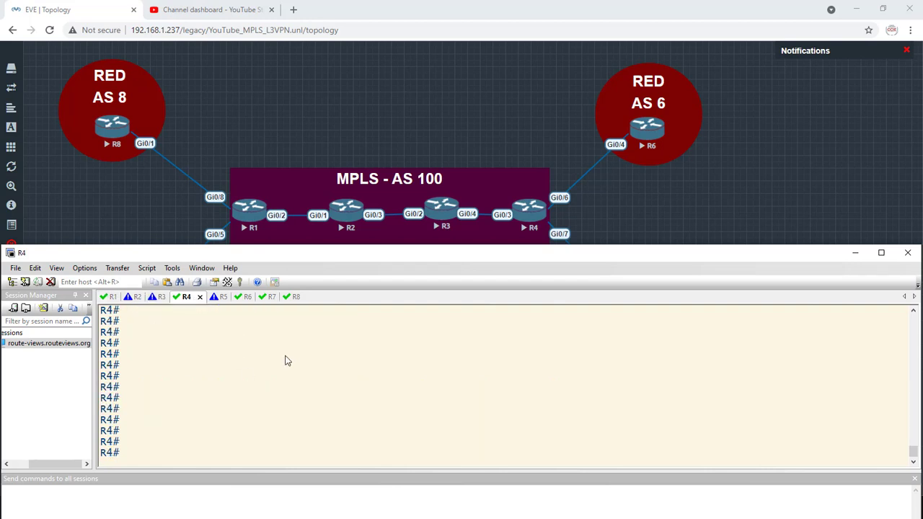
{"action": "type", "text": "show"}
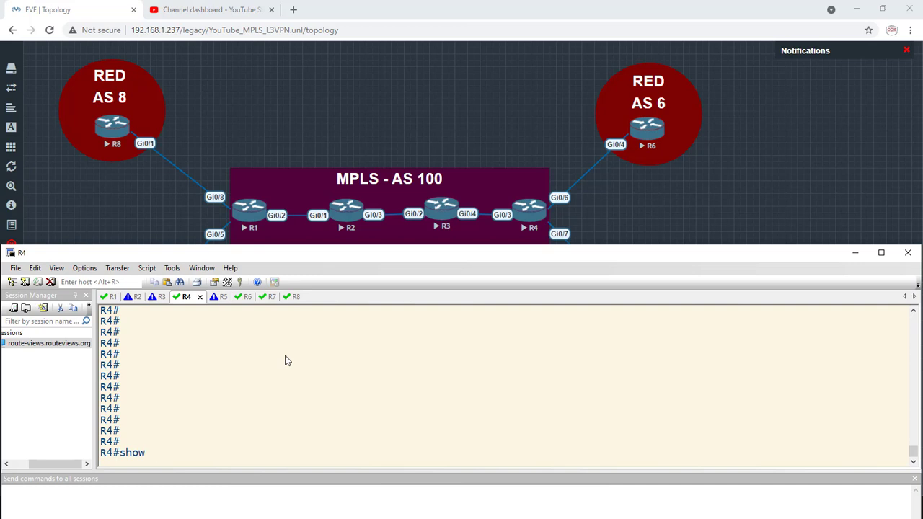
{"action": "type", "text": "bgp v"}
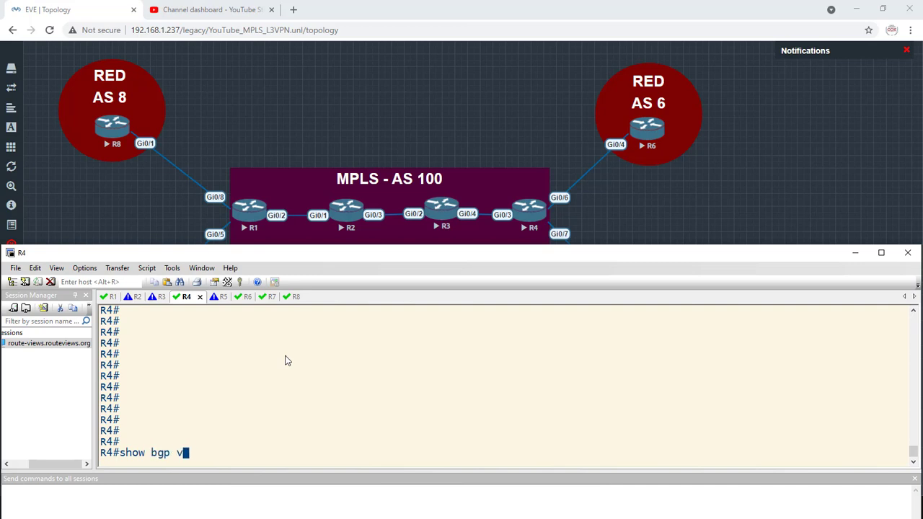
{"action": "type", "text": "pnv4"}
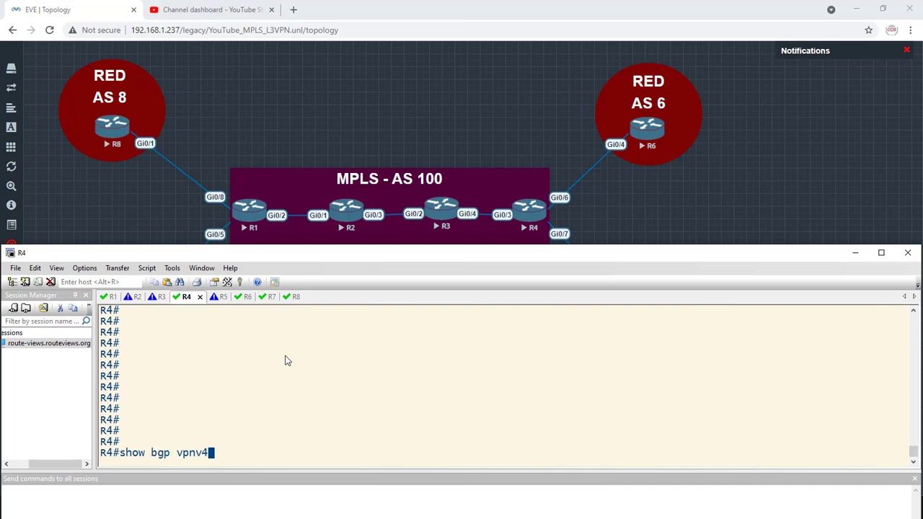
{"action": "type", "text": "un"}
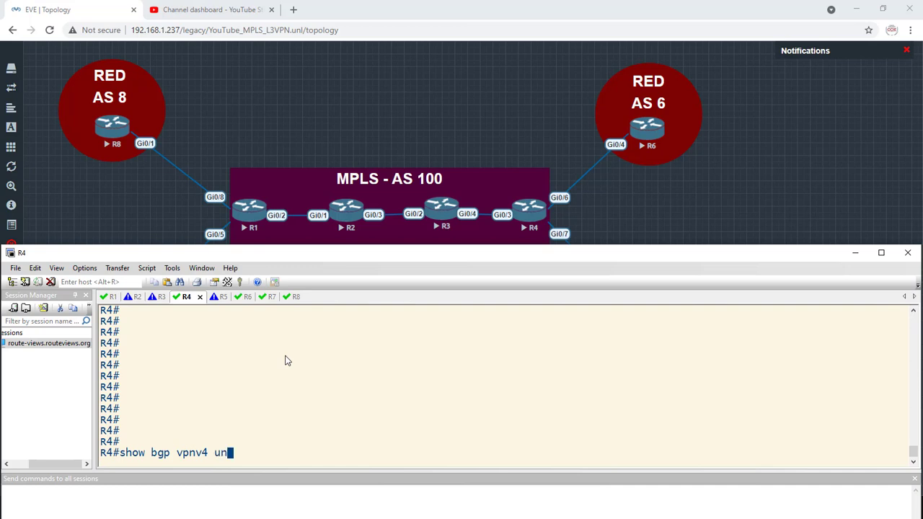
{"action": "key", "text": "Return"}
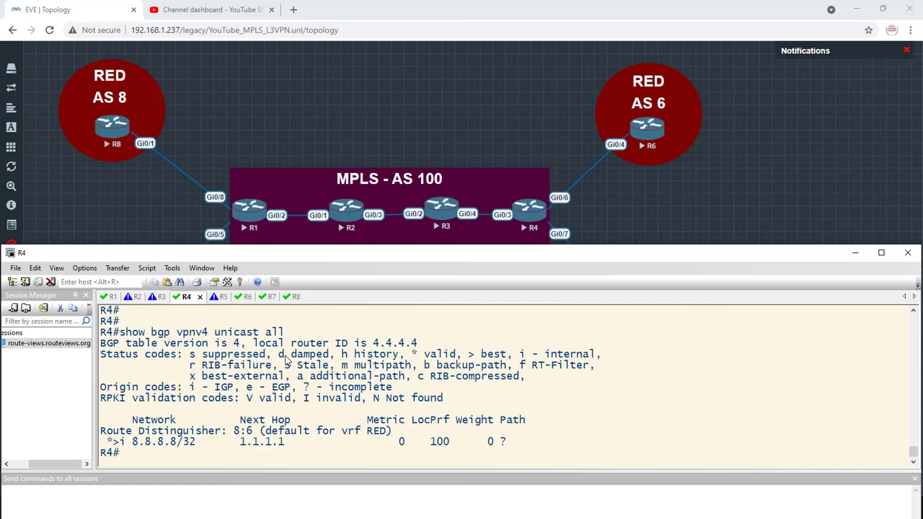
{"action": "mouse_move", "coordinate": [139, 450]}
{"action": "type", "text": "conf t"}
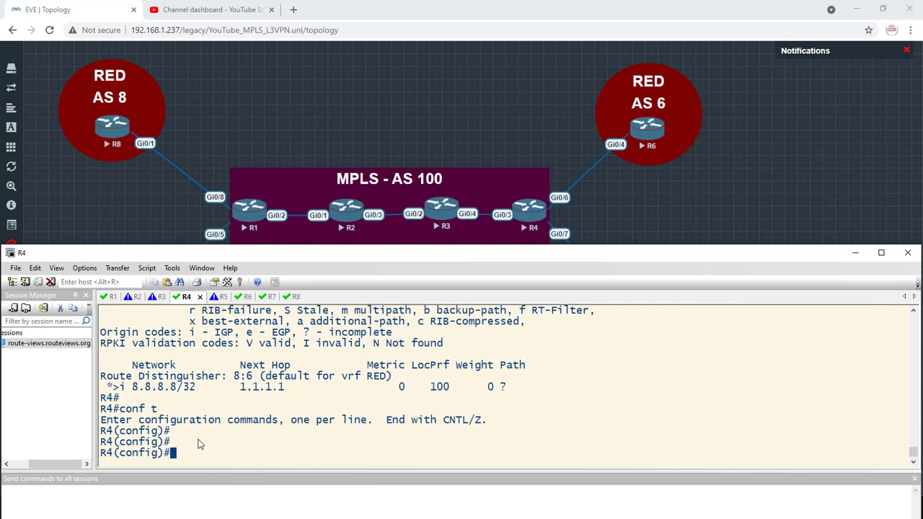
On R4, add VRF RED static route 6.6.6.6 255.255.255.255 via 10.4.6.6
{"action": "type", "text": "ip route vrf RED"}
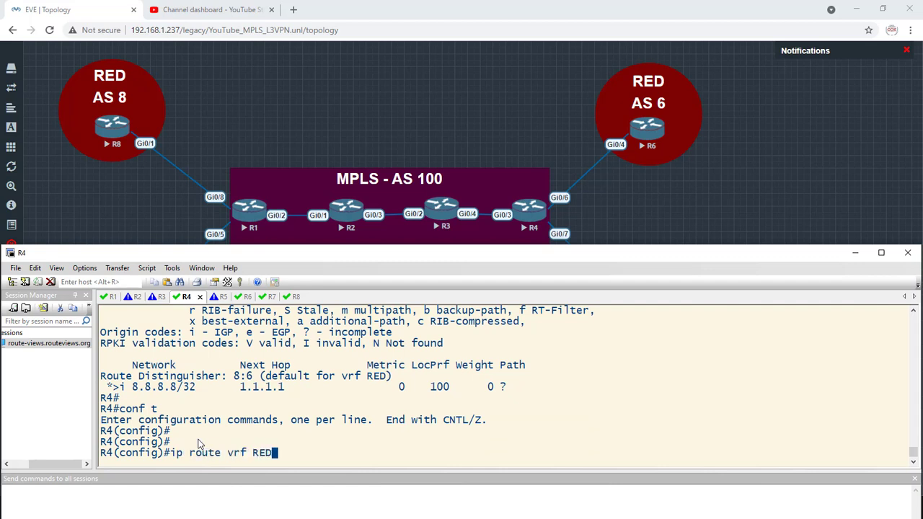
{"action": "type", "text": "6.6.6.6"}
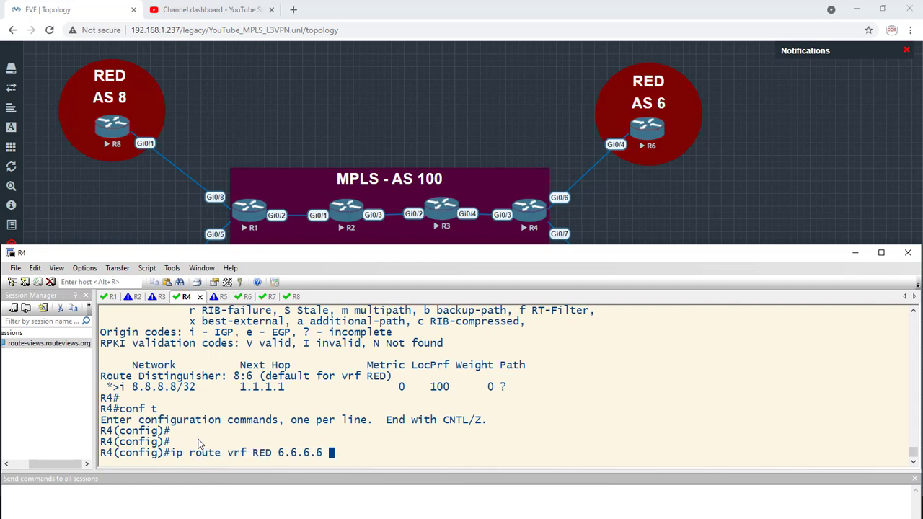
{"action": "type", "text": "255.255.2"}
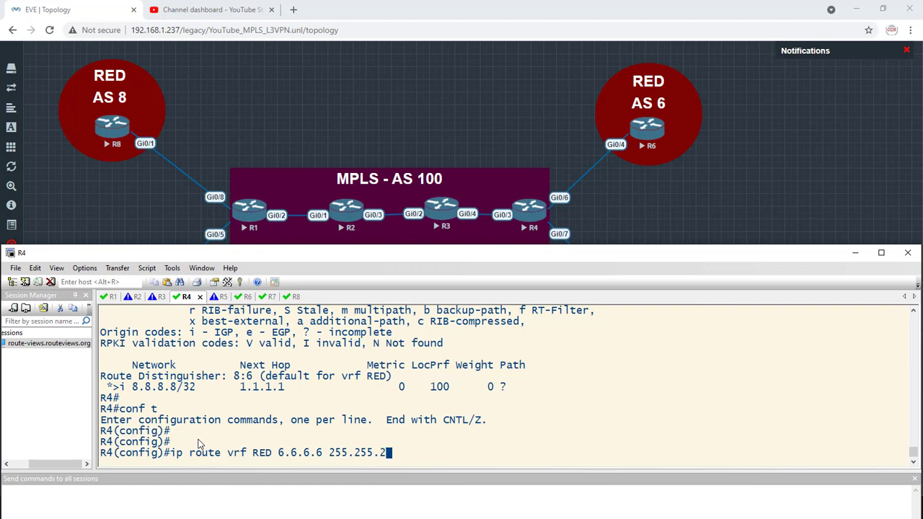
{"action": "type", "text": "55.255"}
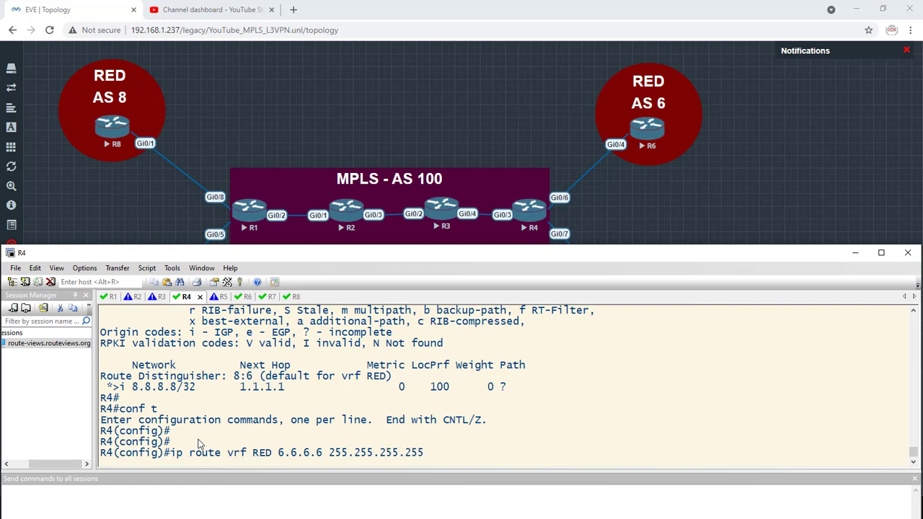
{"action": "type", "text": "10.4.6."}
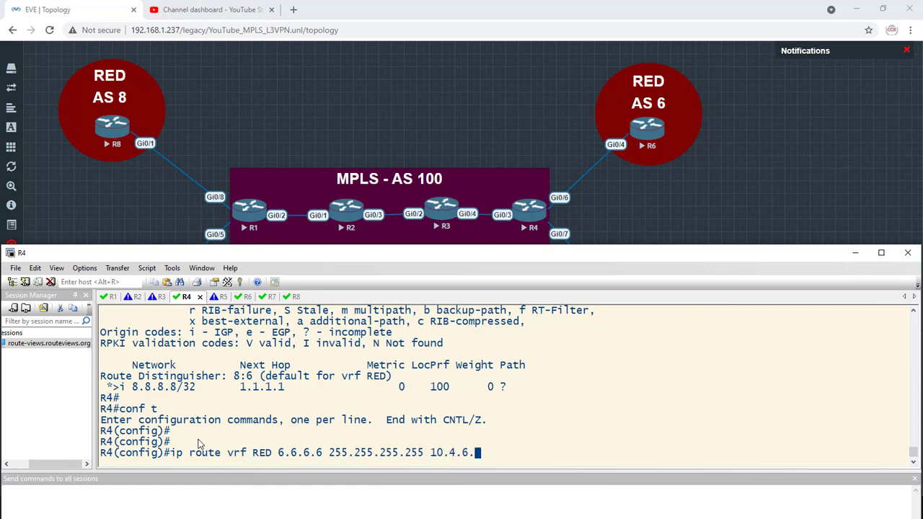
{"action": "key", "text": "Return"}
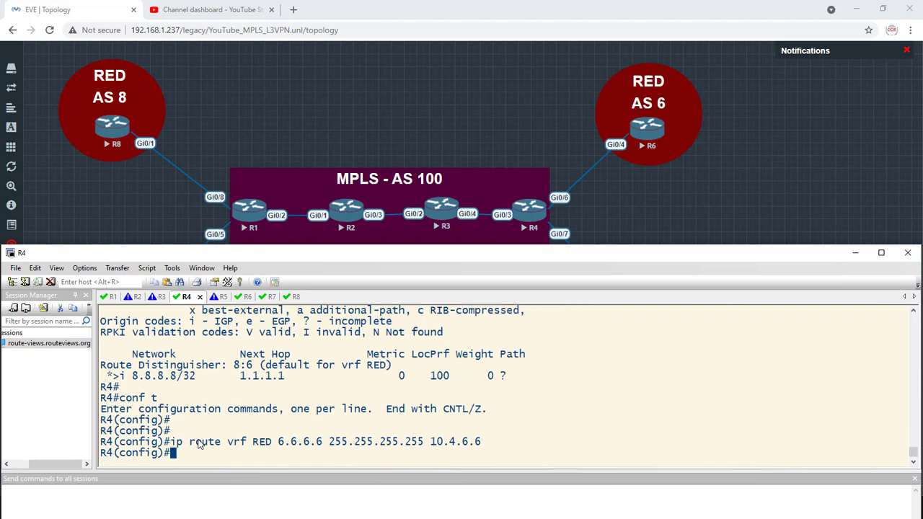
Enter router bgp 100 address-family ipv4 vrf RED to redistribute static routes
{"action": "type", "text": "router bgp 100"}
{"action": "type", "text": "address-family vrf RE"}
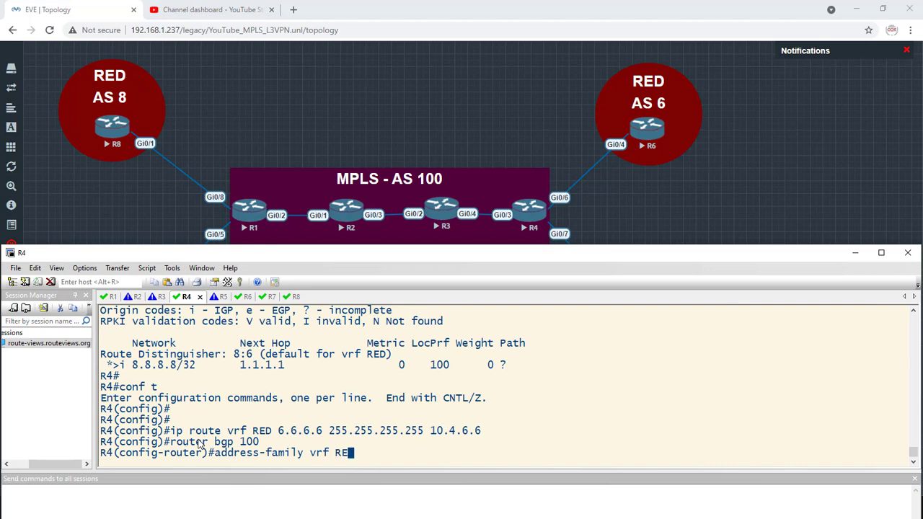
{"action": "key", "text": "Return"}
{"action": "type", "text": "address-family ip"}
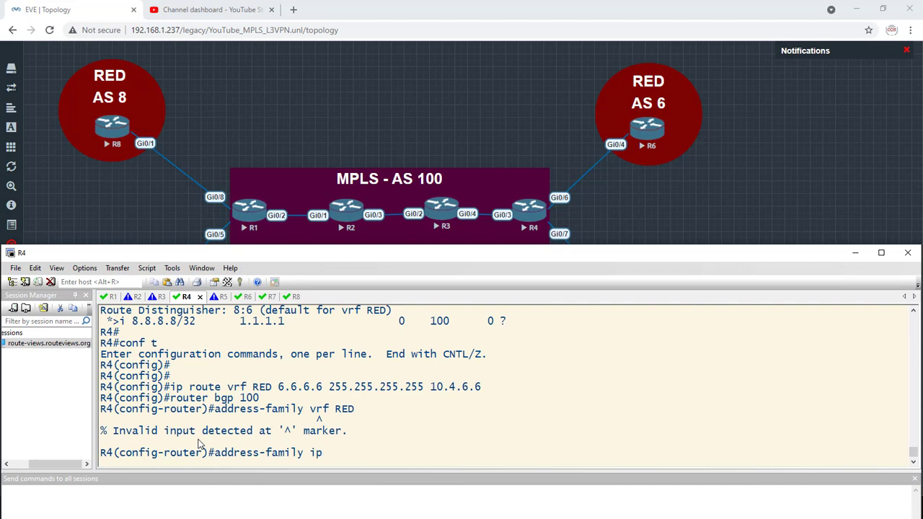
{"action": "type", "text": "v4 vrf RED"}
{"action": "type", "text": "redis static"}
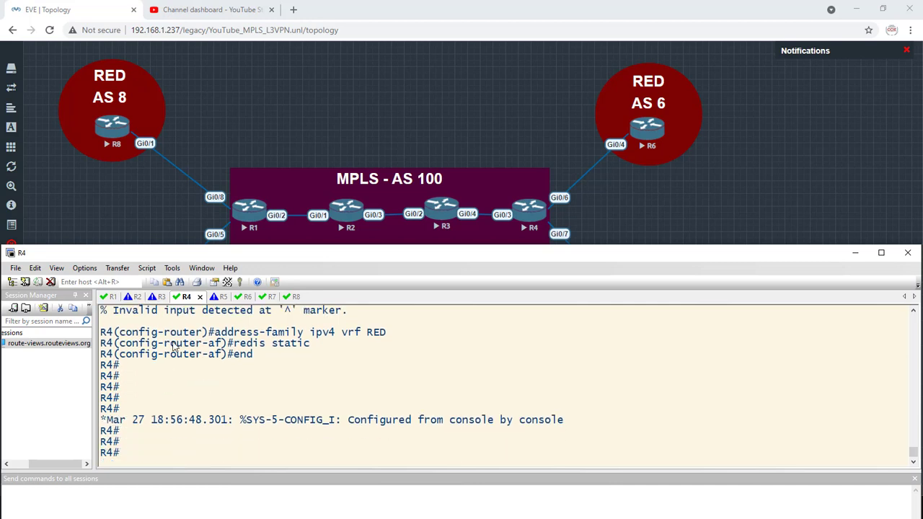
From R8, ping 6.6.6.6 sourced from lo0 and confirm 100 percent success
{"action": "left_click", "coordinate": [283, 296]}
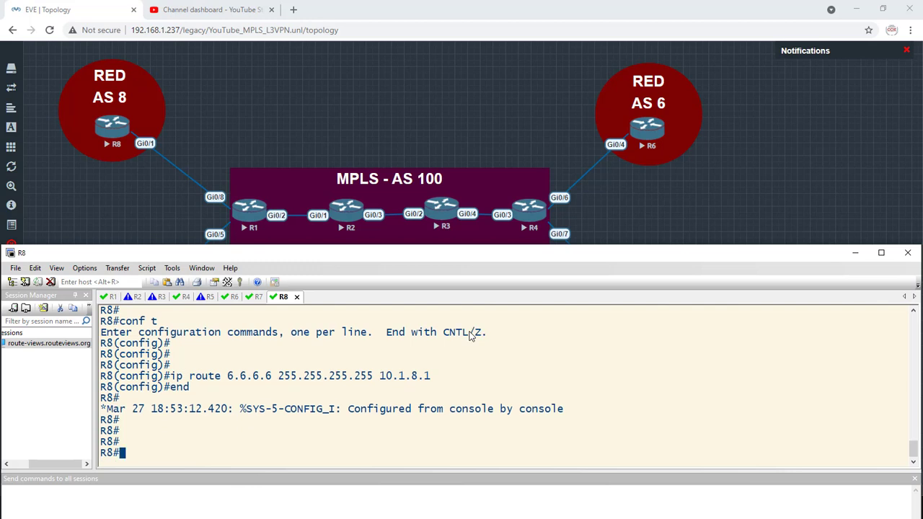
{"action": "type", "text": "ping 6.6.6.6 source"}
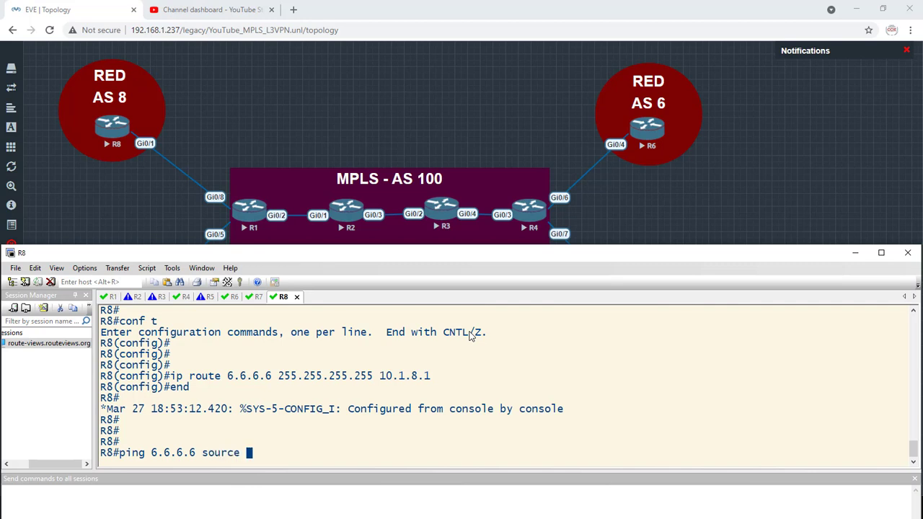
{"action": "type", "text": "lo0"}
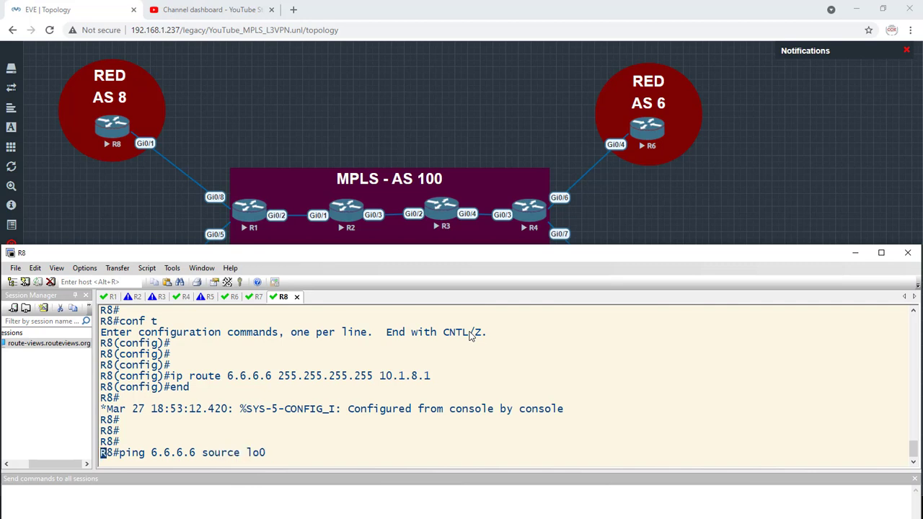
{"action": "key", "text": "Return"}
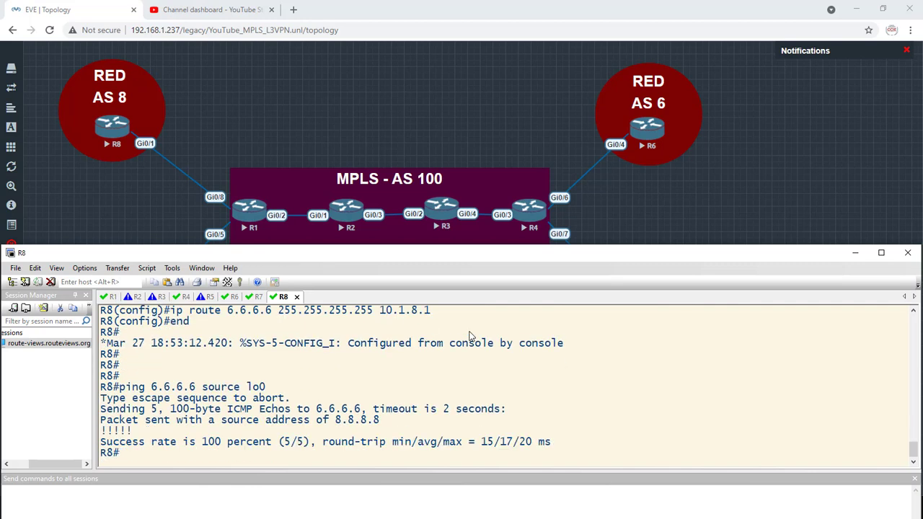